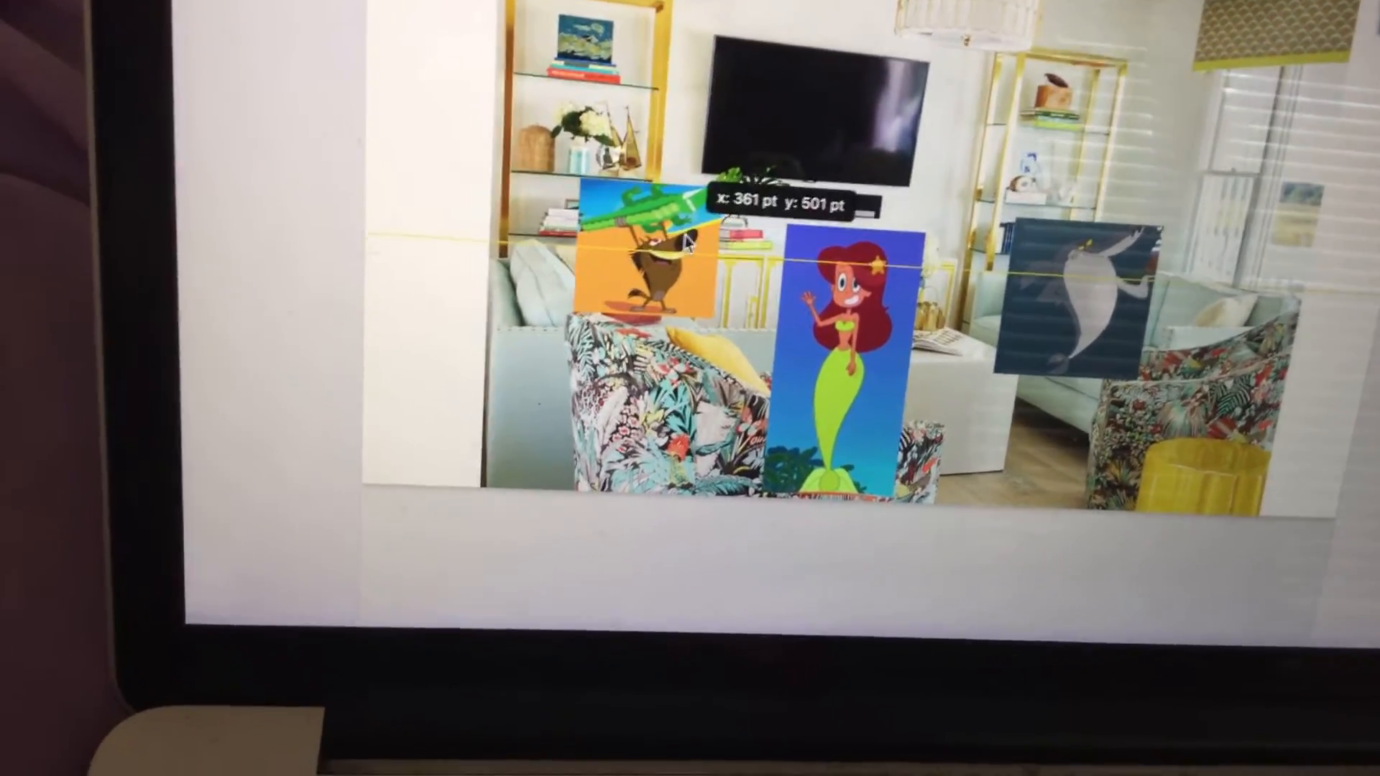
mouse_move(1075, 286)
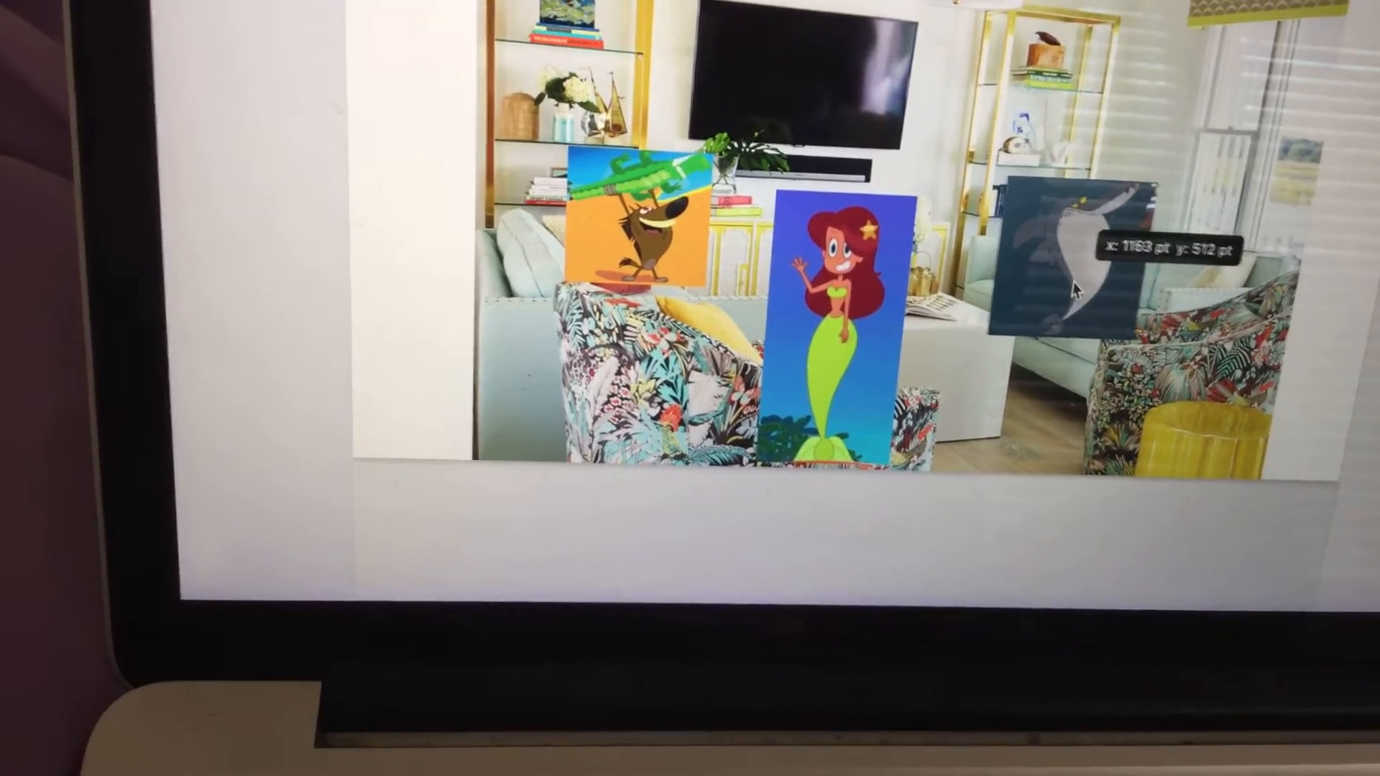